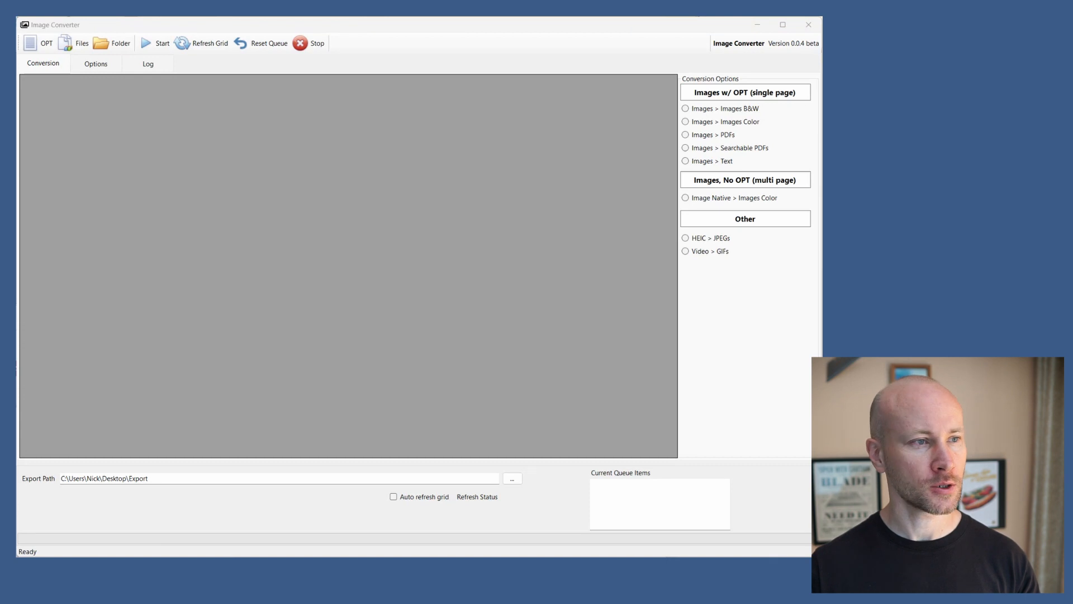
Load the OPT file of four image documents and choose Images to Text conversion.
click(32, 43)
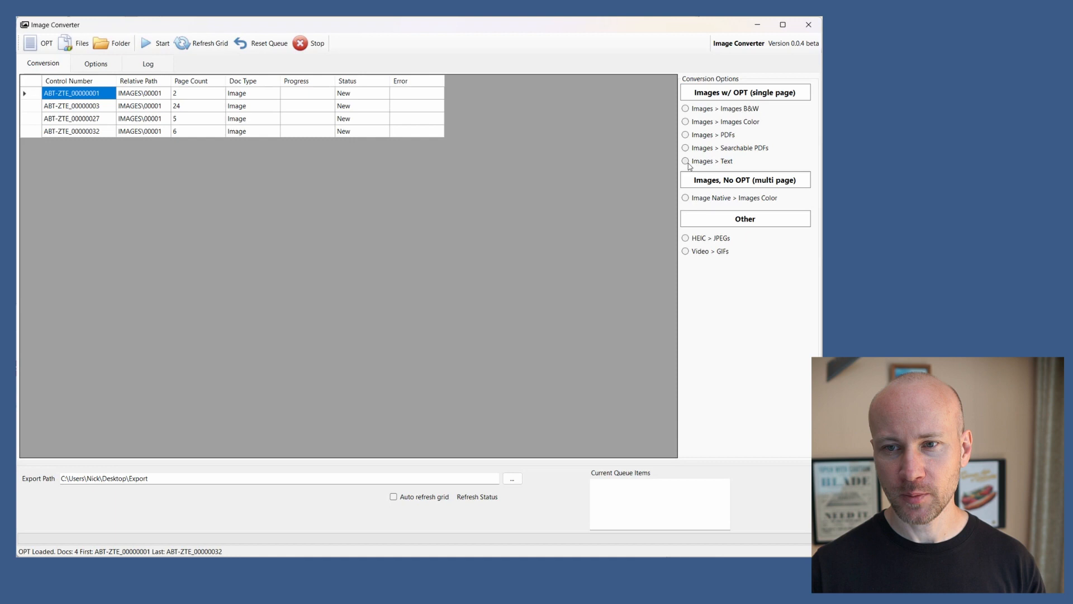
click(685, 161)
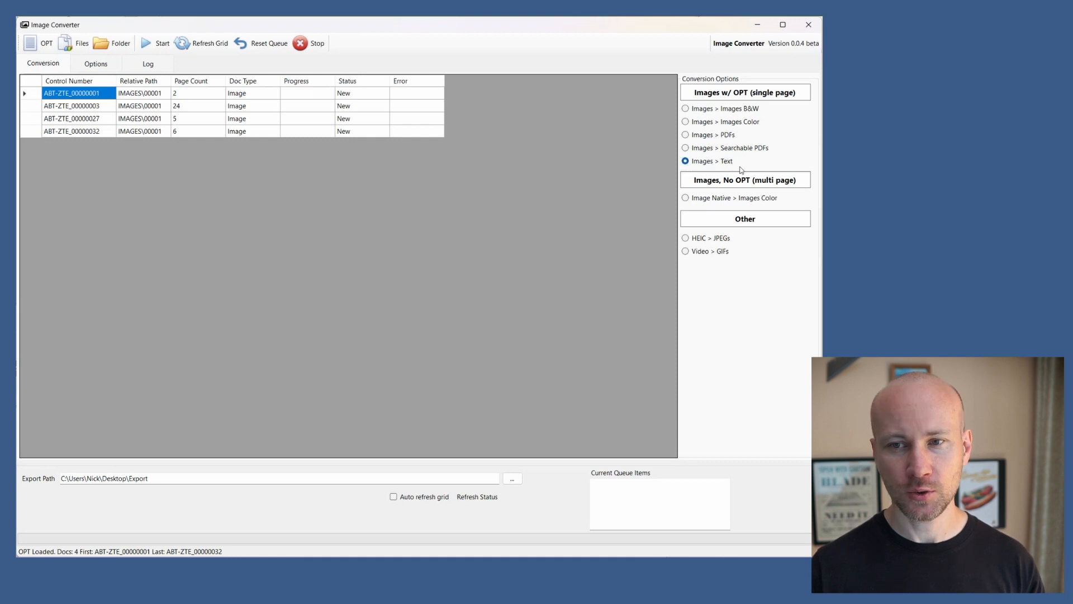
mouse_move(143, 457)
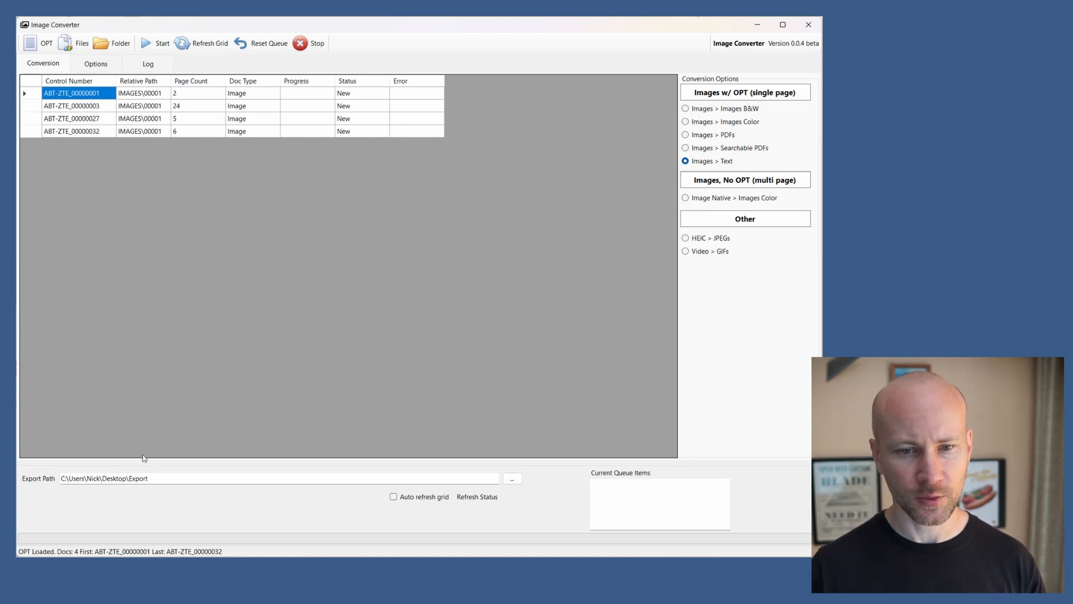
mouse_move(767, 307)
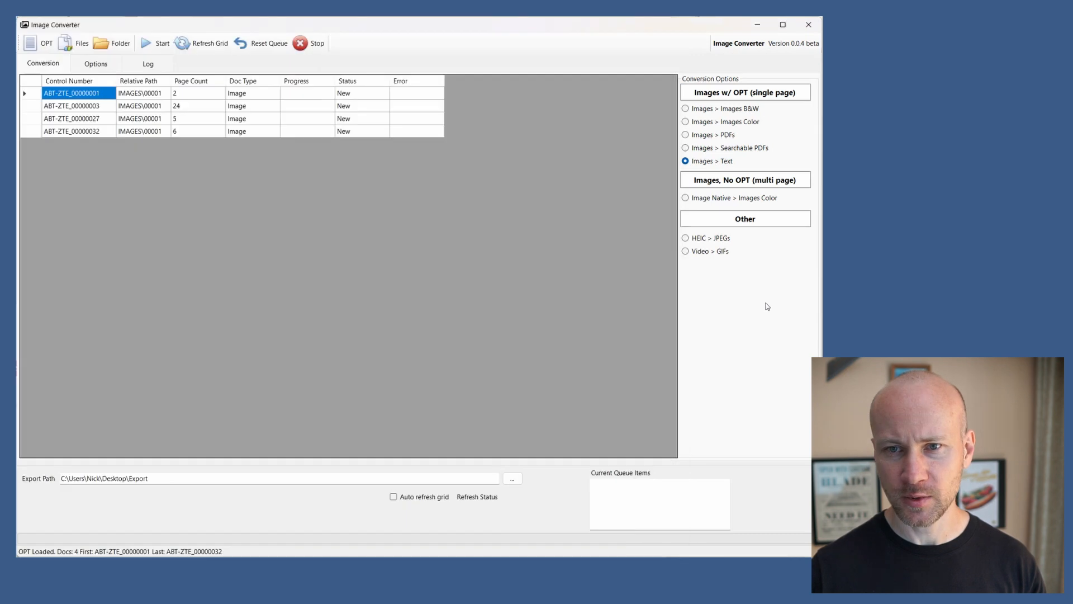
Turn on Auto refresh grid and start converting the four queued documents.
click(393, 496)
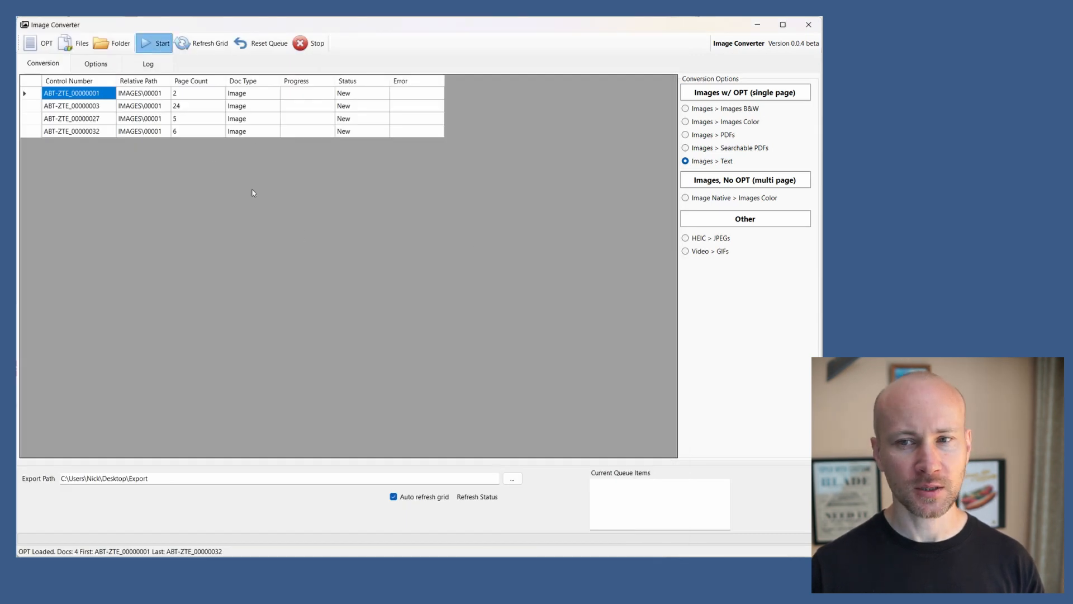
click(159, 43)
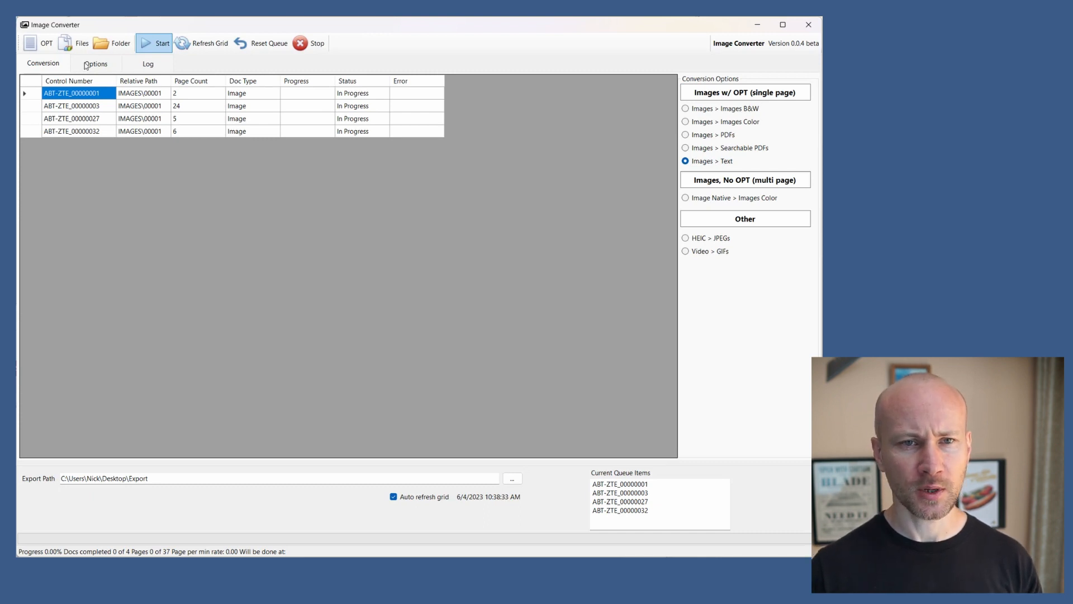
Confirm OCR Document Type and Language stay None in Options, then return to the conversion grid.
click(95, 63)
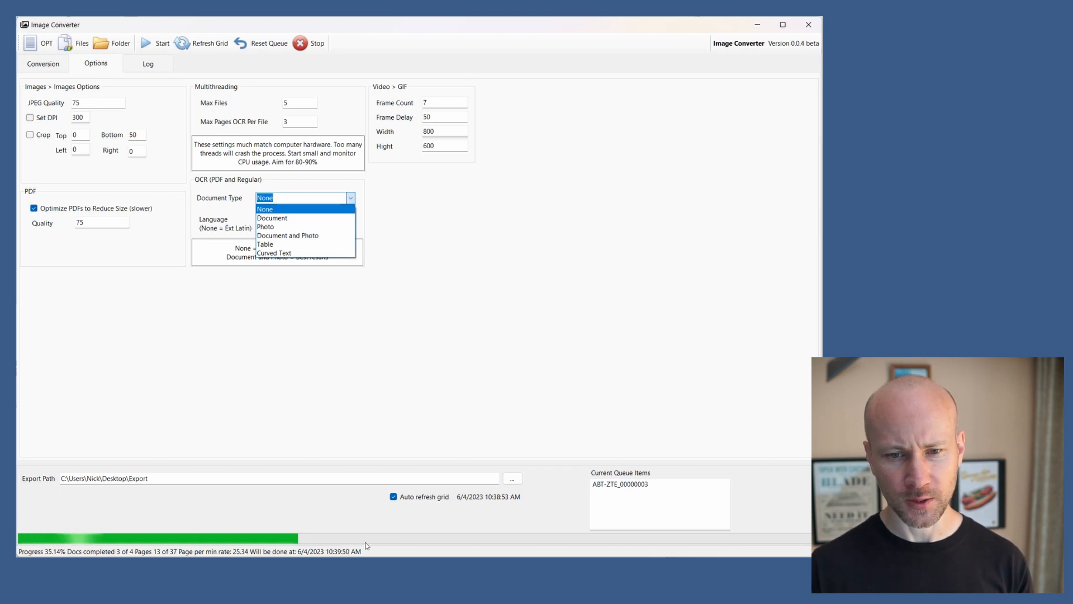
mouse_move(294, 212)
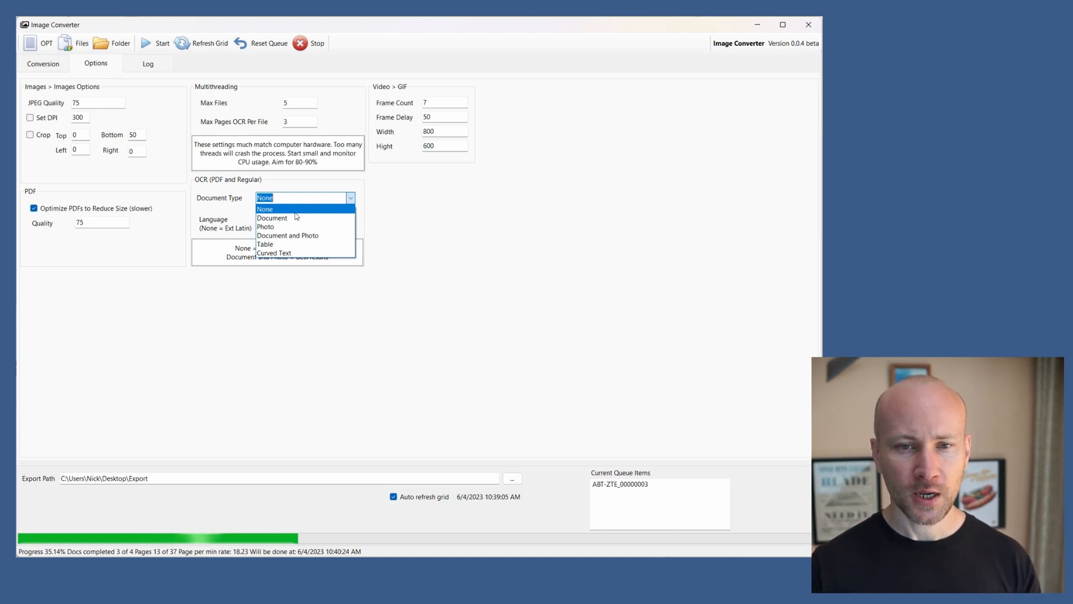
mouse_move(299, 217)
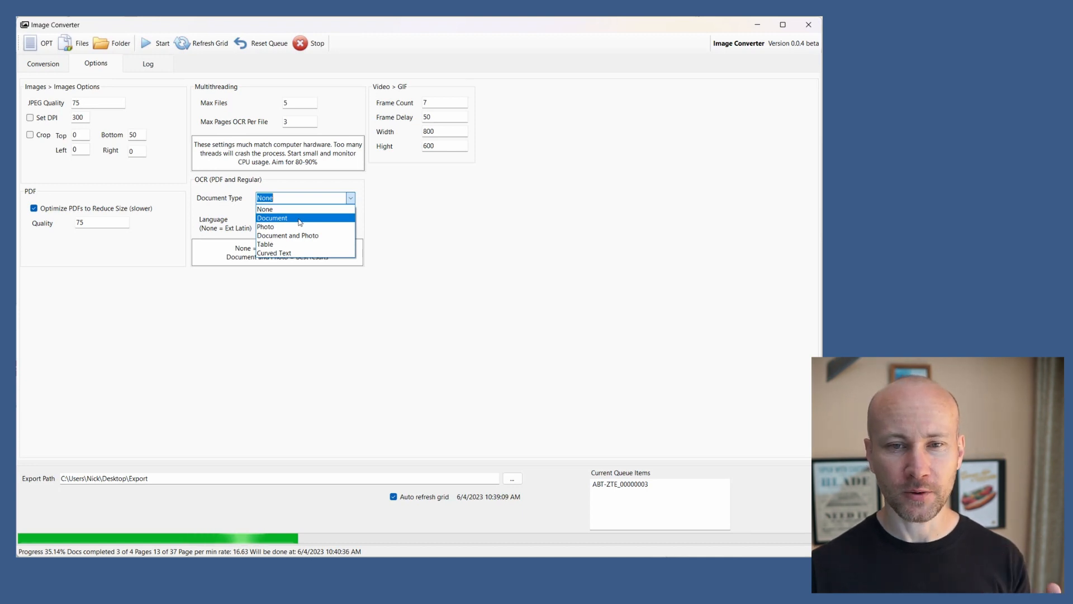
mouse_move(286, 235)
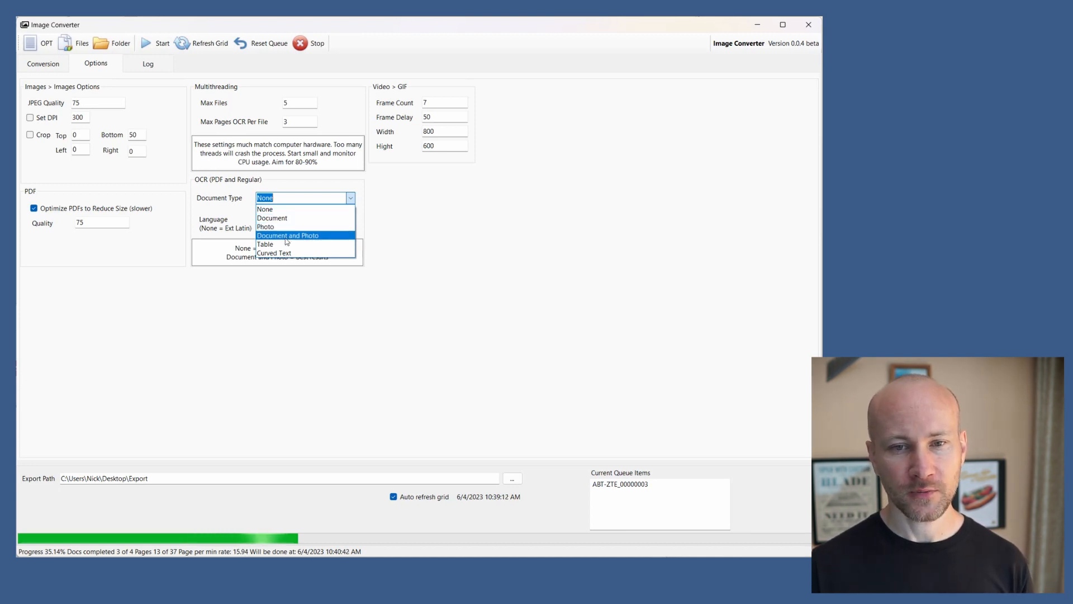
mouse_move(329, 240)
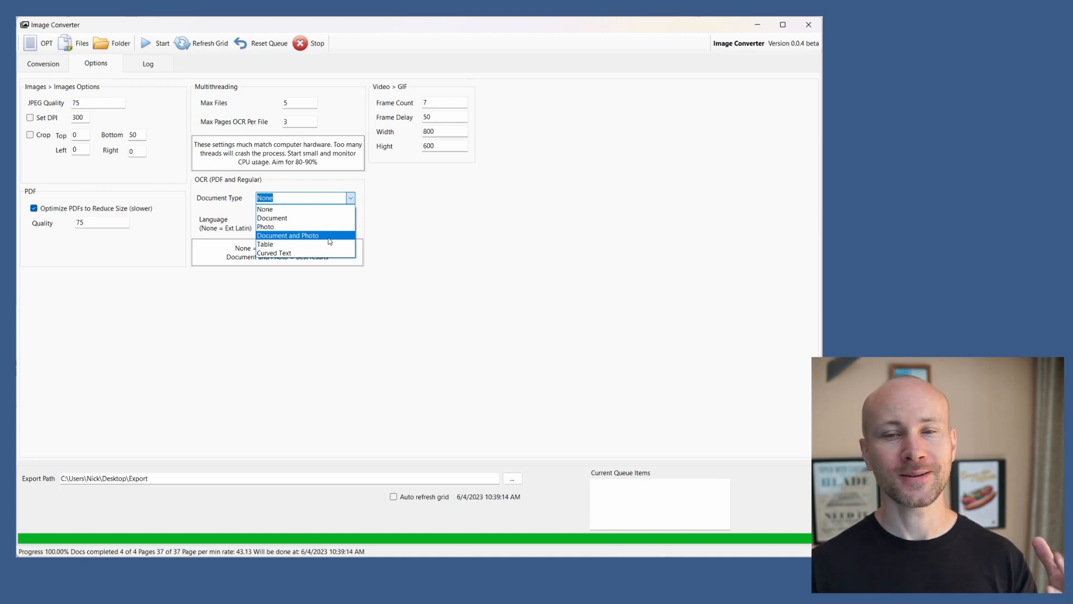
mouse_move(315, 226)
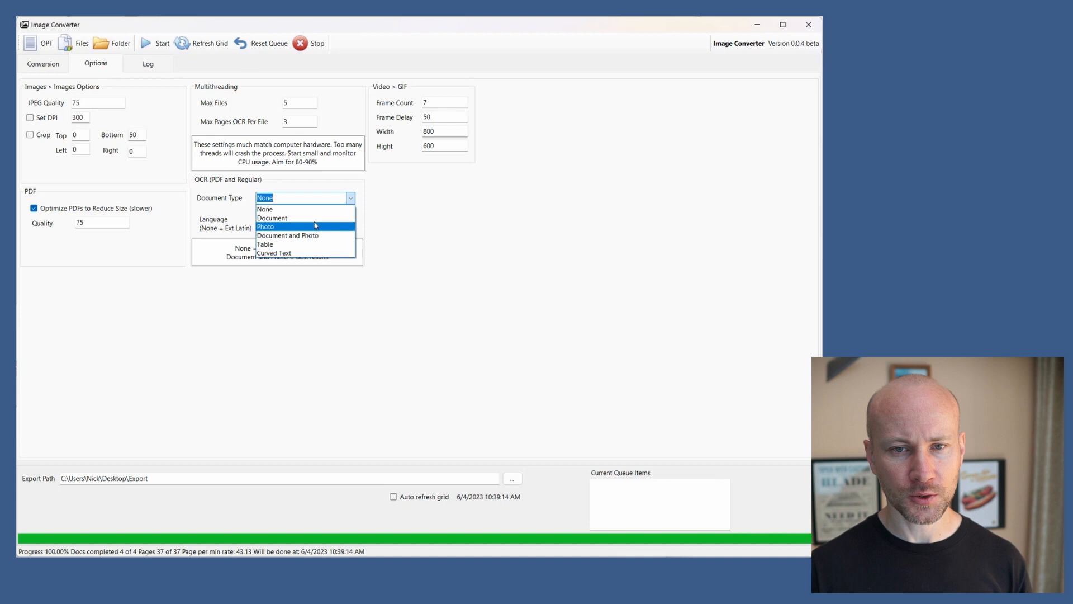
mouse_move(283, 238)
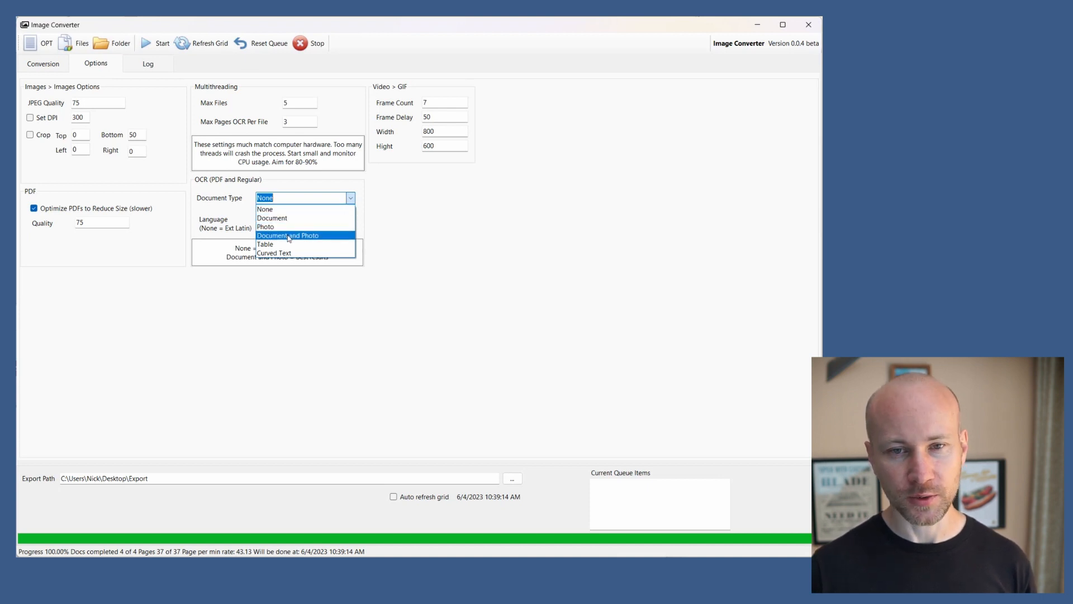
mouse_move(291, 244)
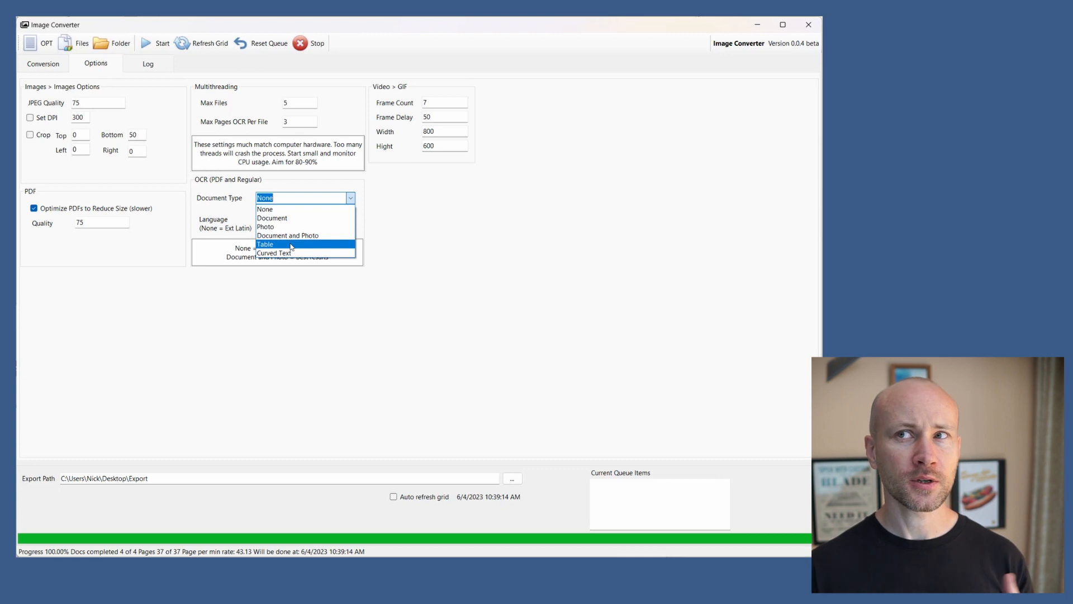
mouse_move(304, 251)
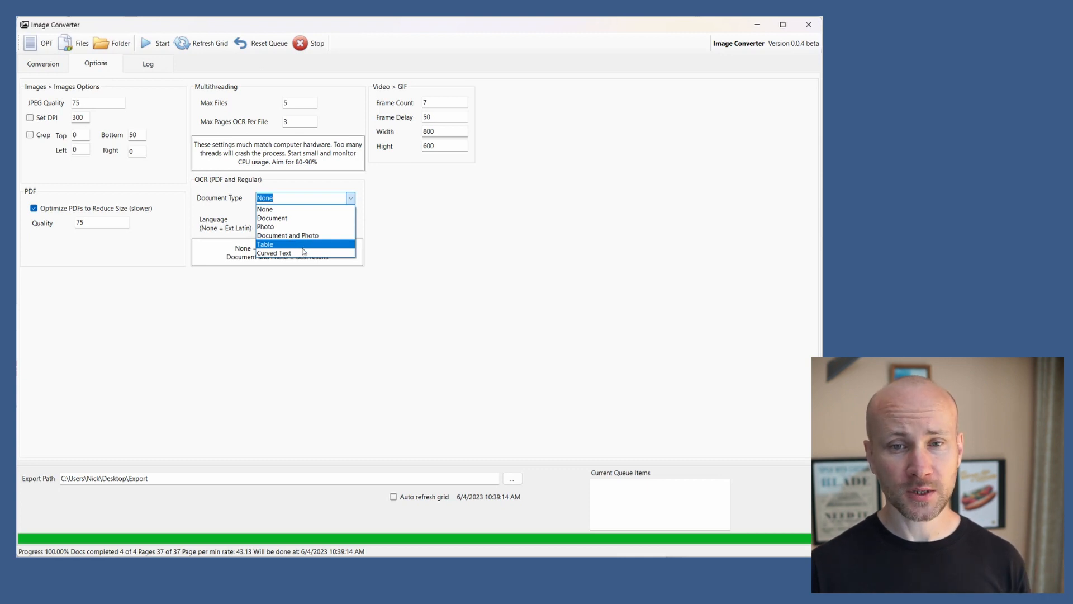
mouse_move(303, 255)
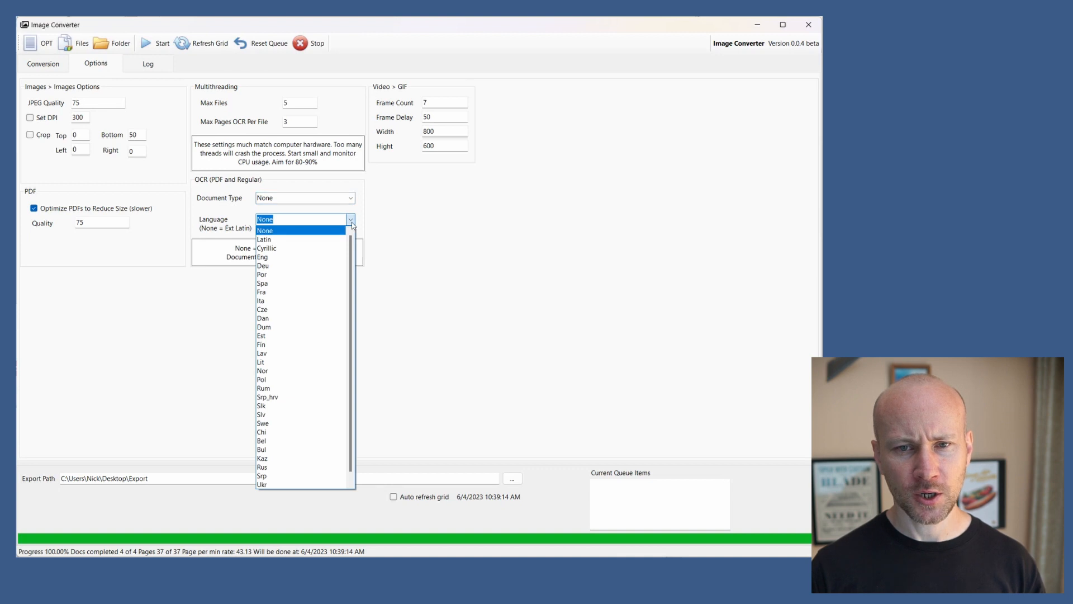
click(265, 229)
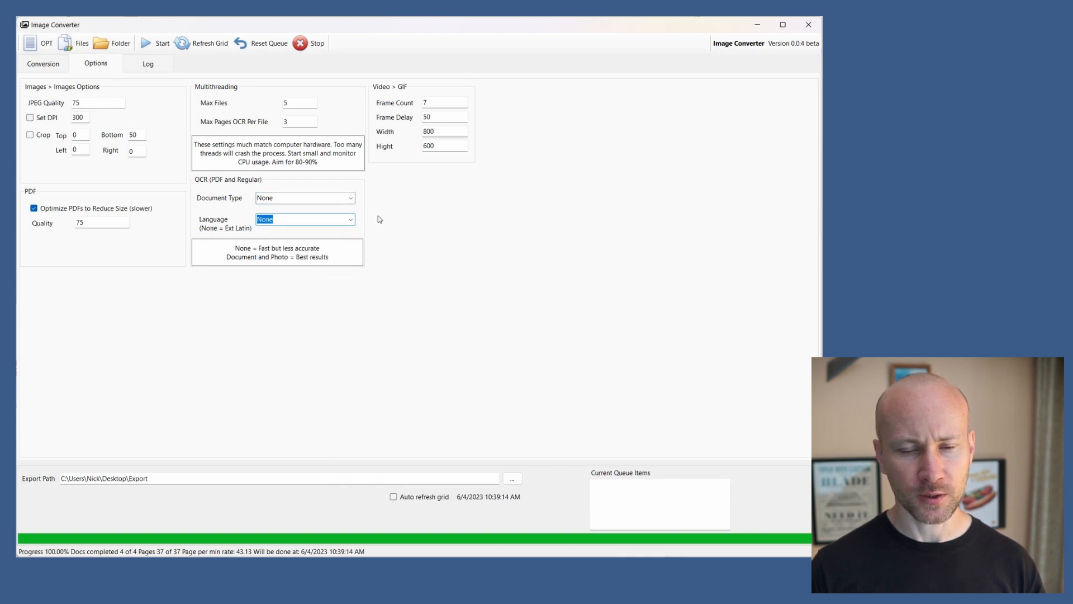
click(42, 63)
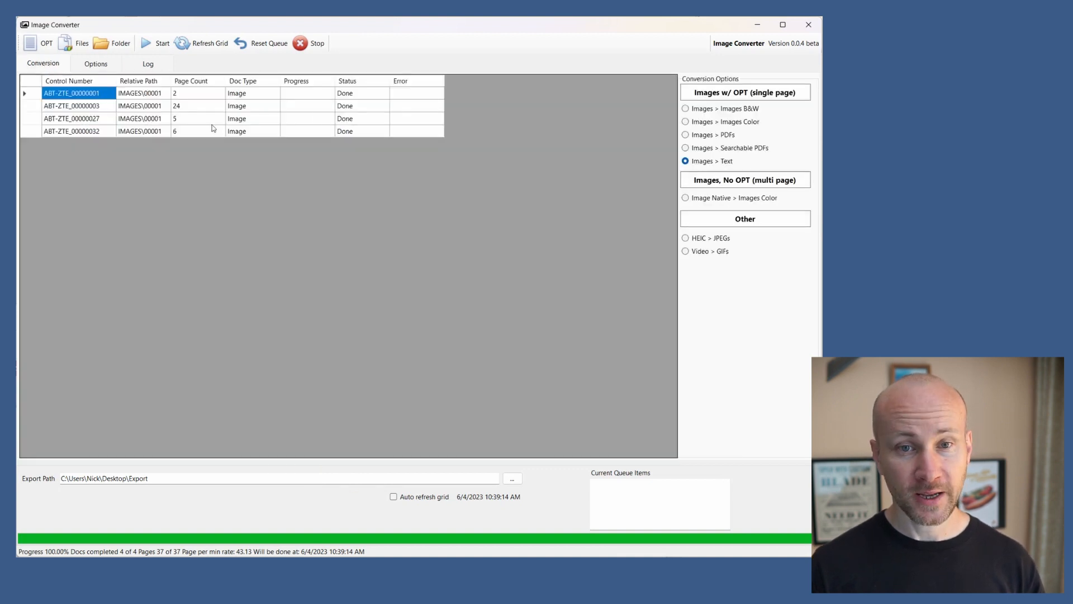
mouse_move(336, 276)
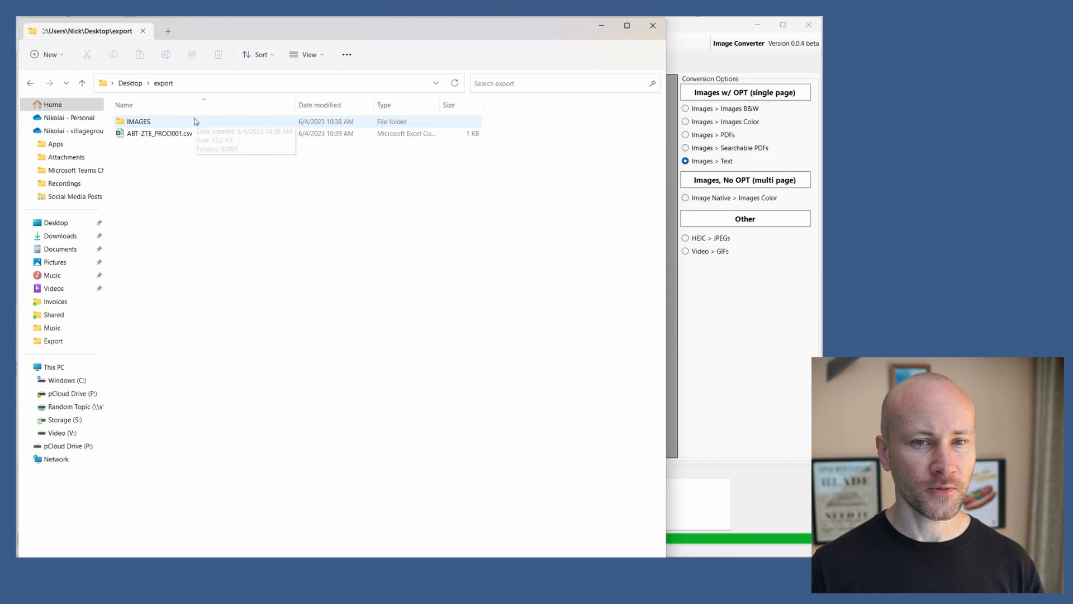
Inspect a document text file inside the IMAGES folder, then navigate back up to export.
double_click(138, 122)
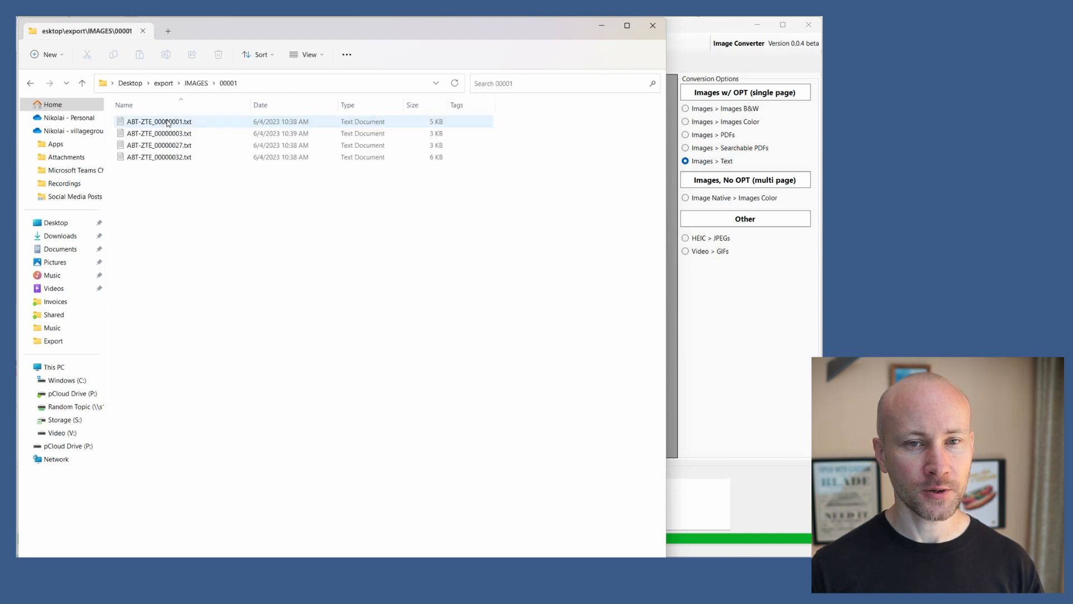
click(158, 157)
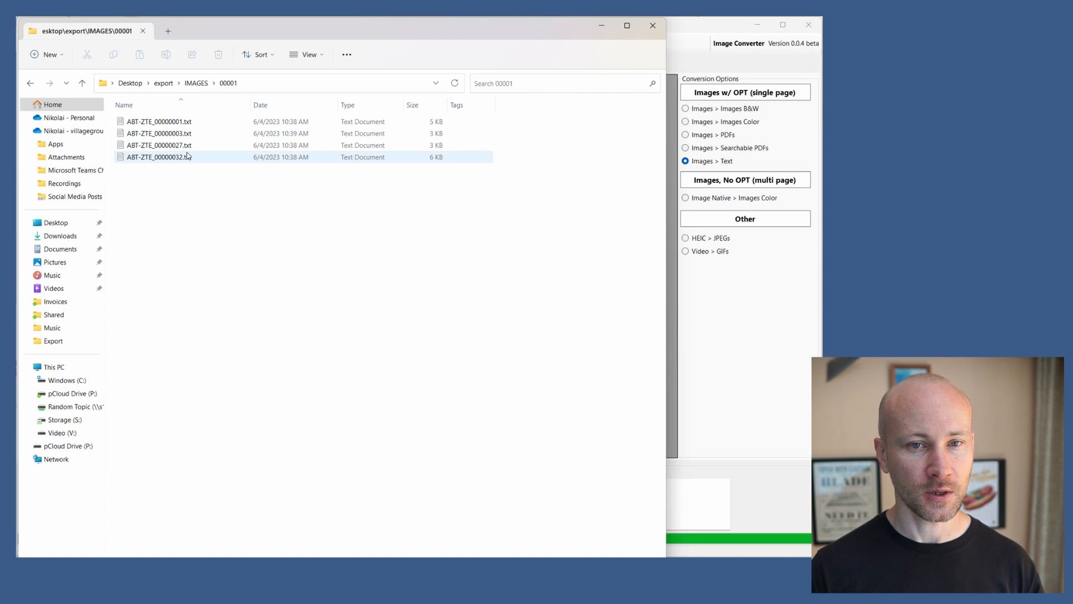
click(196, 83)
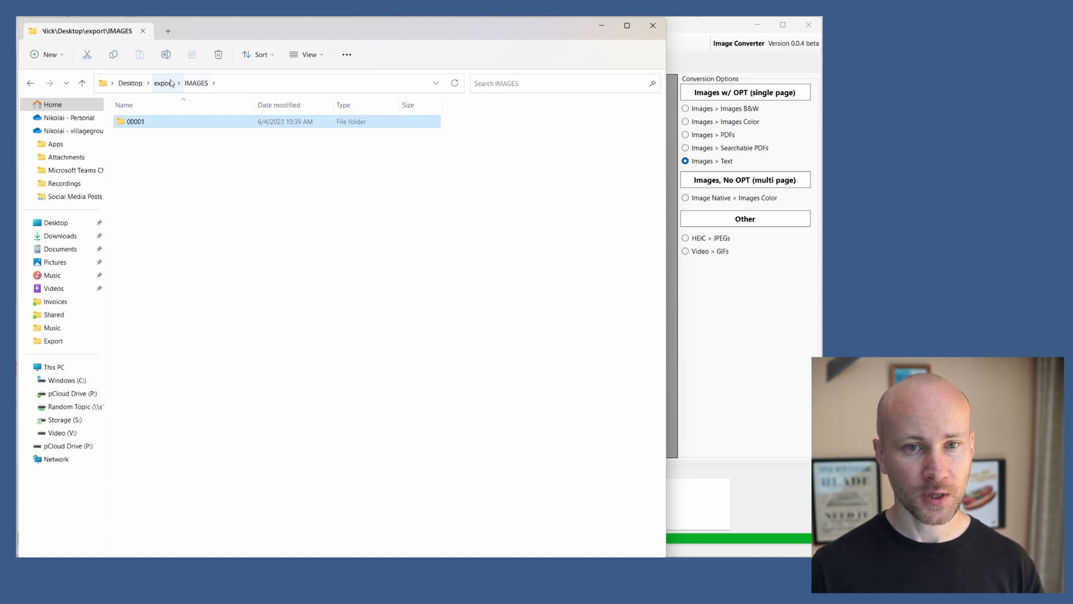
click(162, 82)
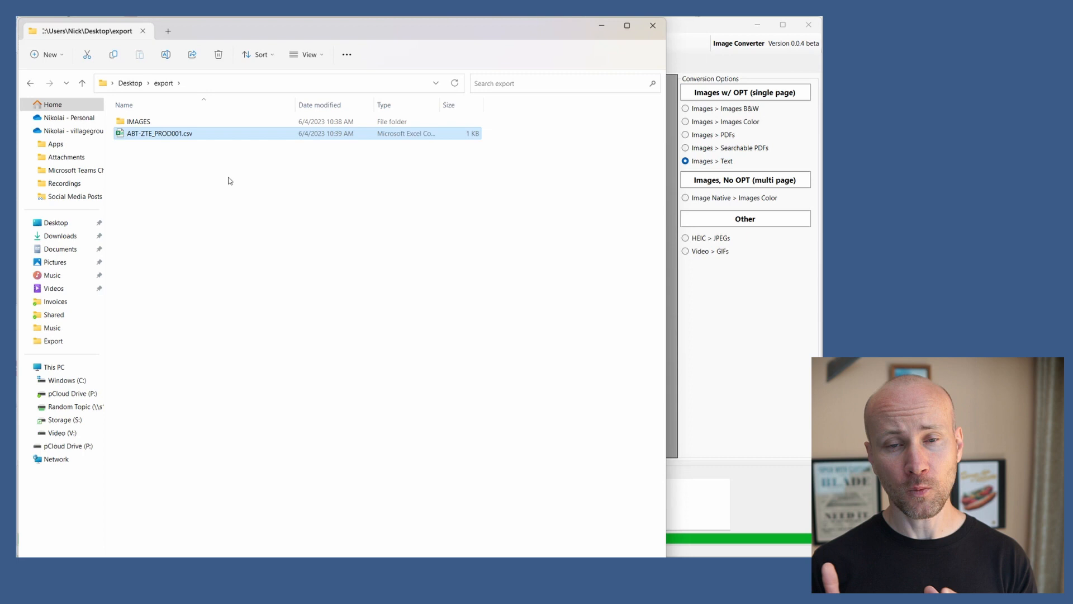
mouse_move(621, 327)
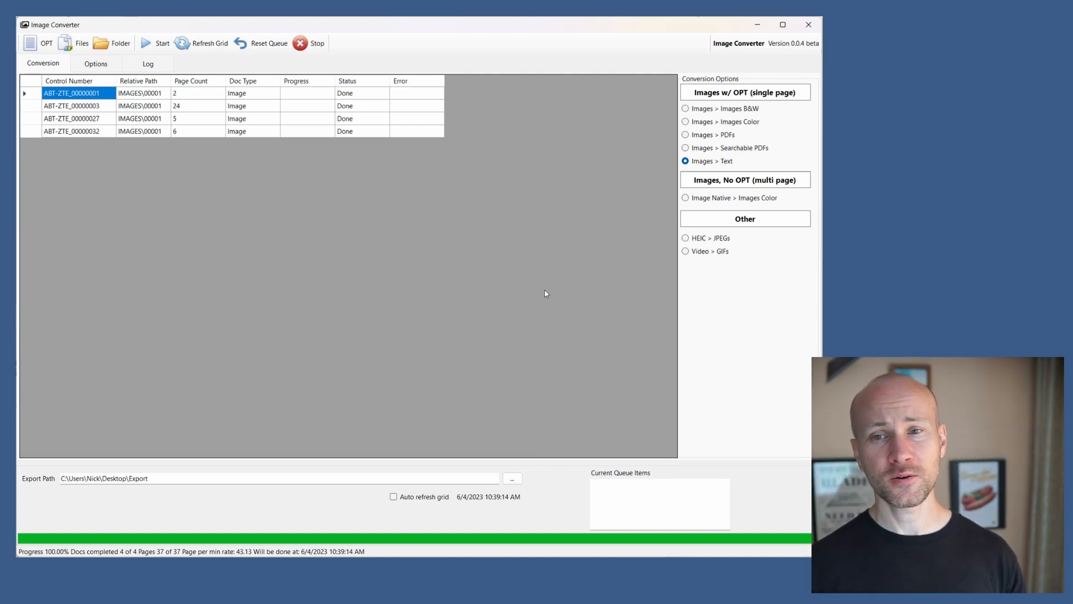
click(684, 148)
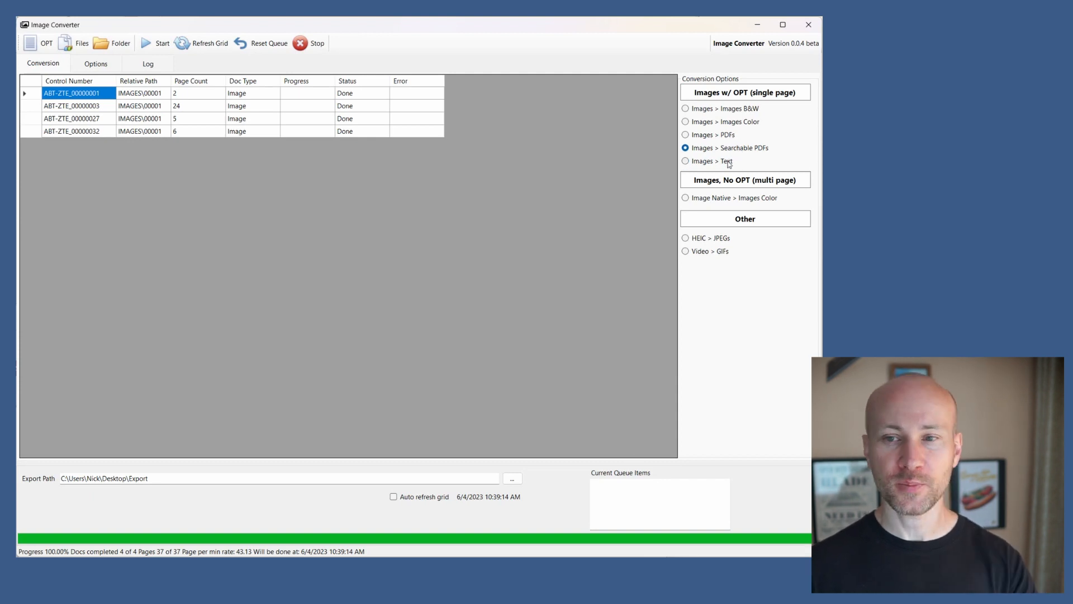
mouse_move(730, 151)
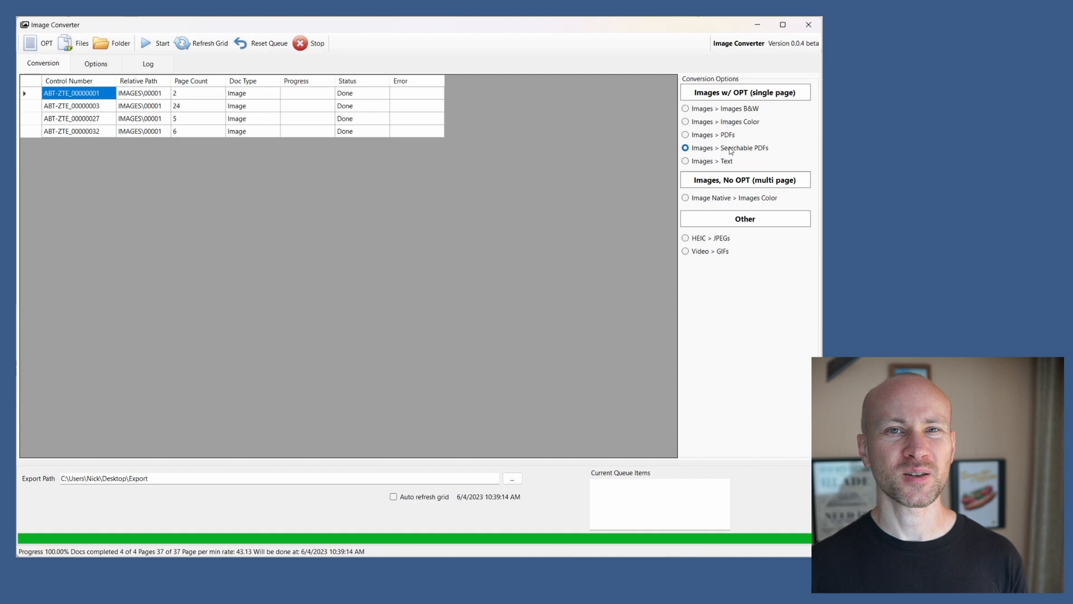
click(685, 161)
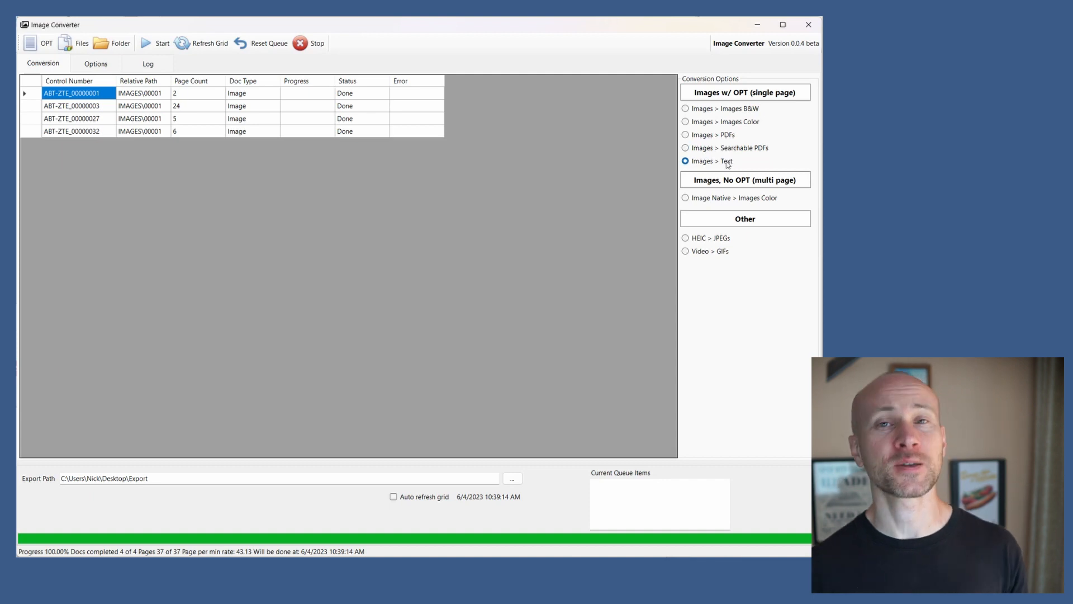